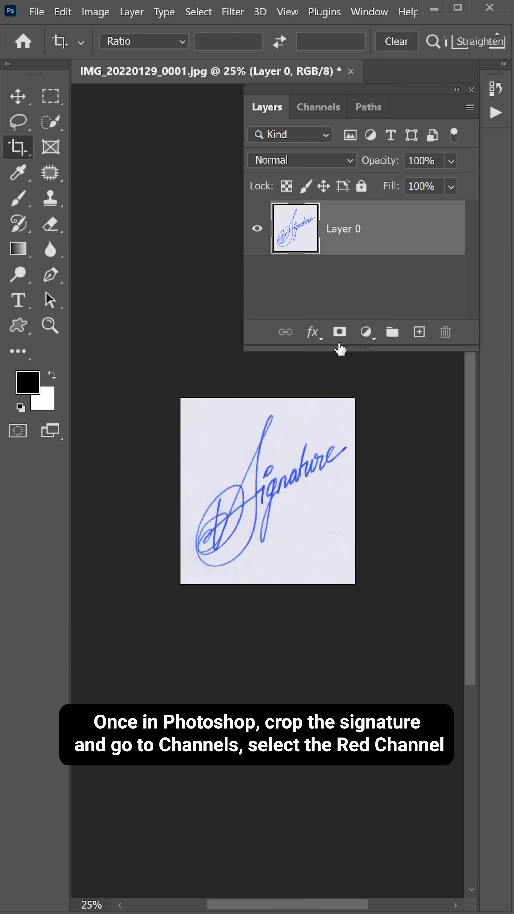
Isolate the scan to its Red channel after comparing Green and Red in Channels.
left_click(319, 106)
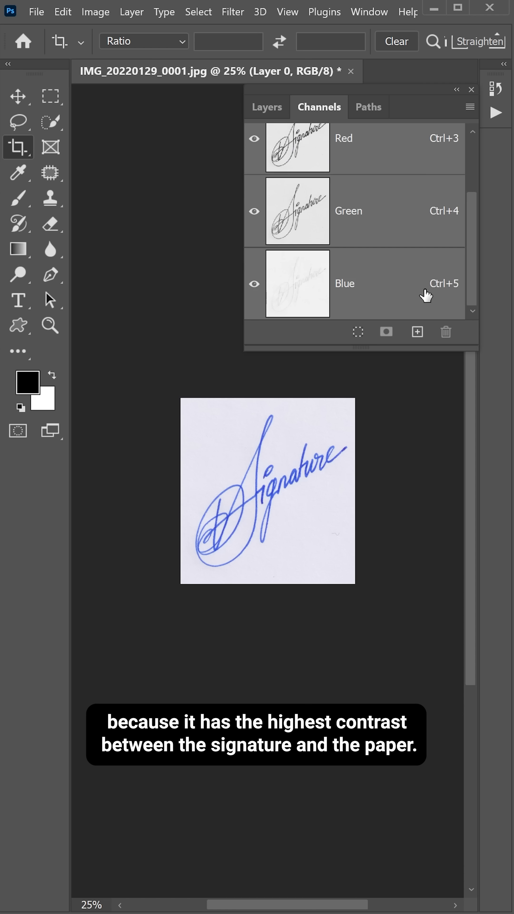
left_click(348, 210)
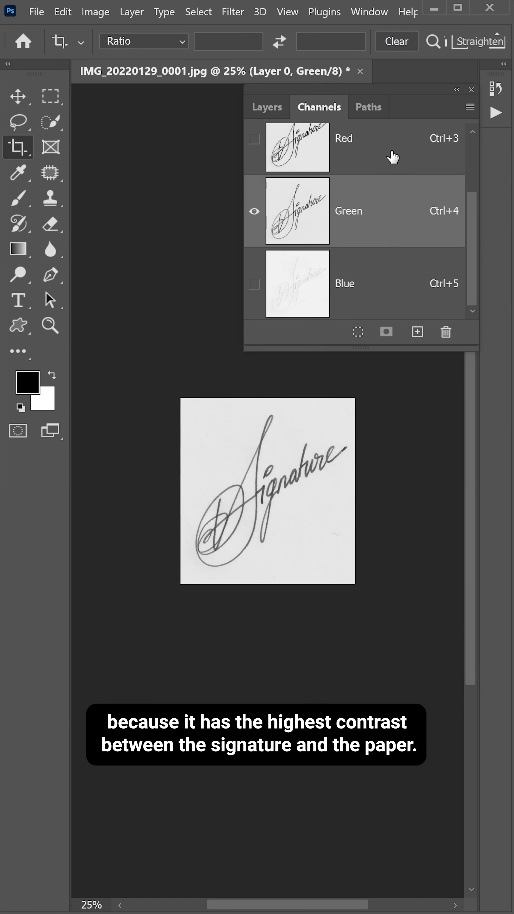
left_click(94, 11)
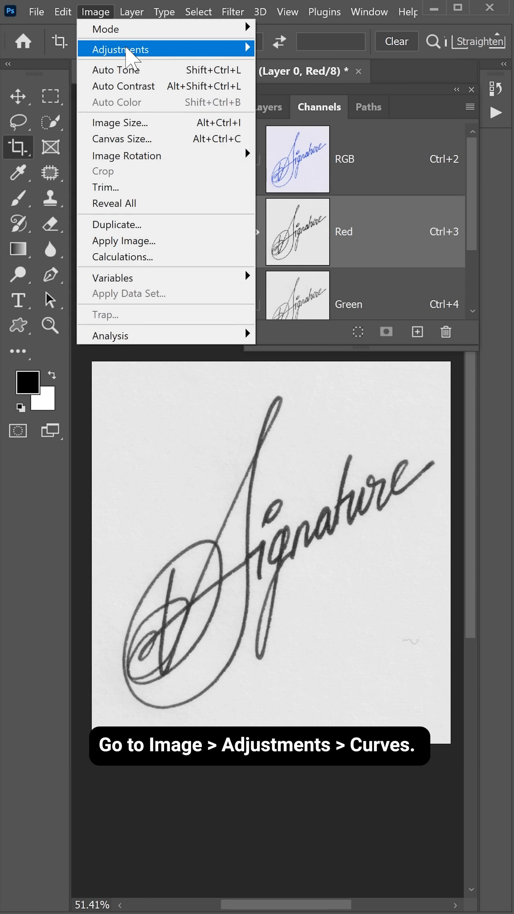
Apply a Curves adjustment pulling black and white points inward until the paper is pure white.
left_click(120, 49)
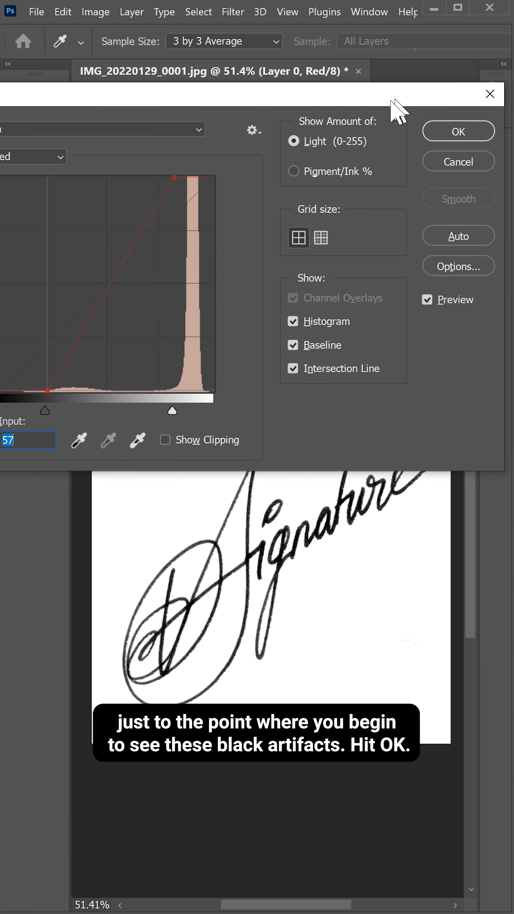
left_click(457, 130)
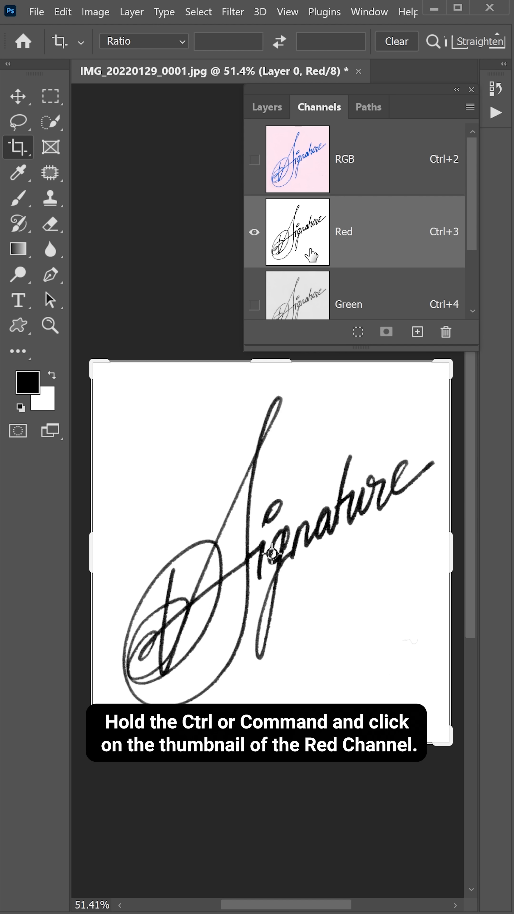
Load the Red channel's tones as an inverted selection of the signature strokes and return to Layers.
left_click(297, 231)
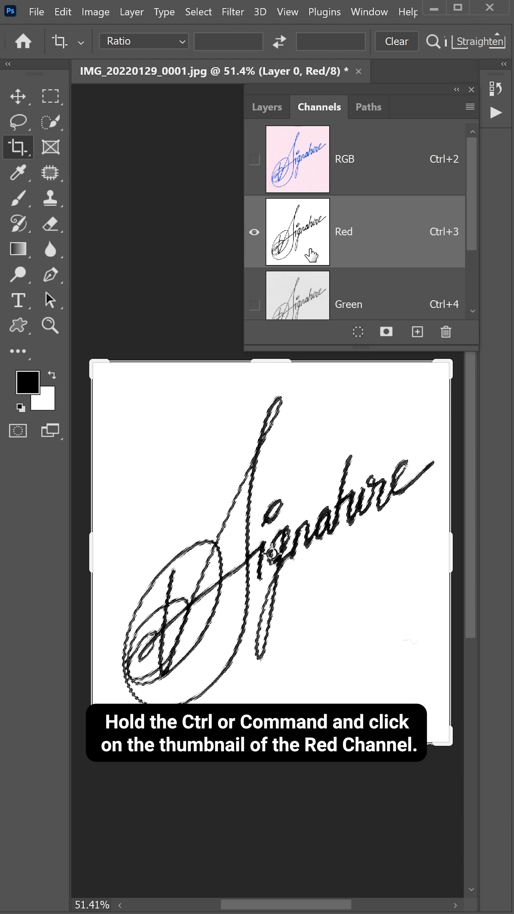
left_click(297, 231)
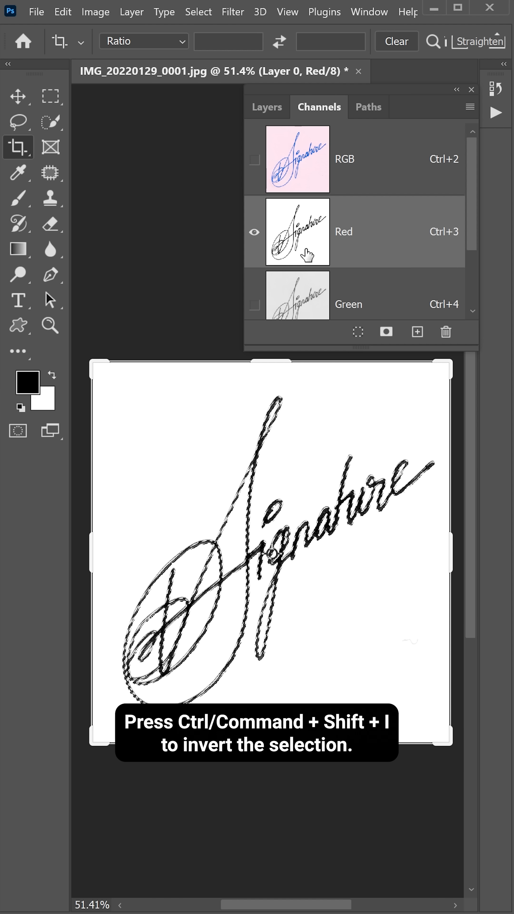
left_click(266, 107)
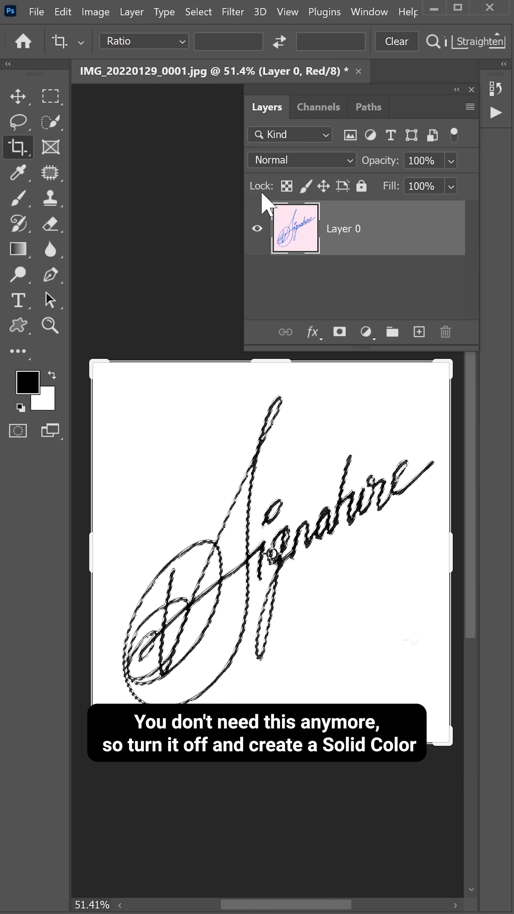
Hide Layer 0 and add a Solid Color fill layer set to #000000 over the selection.
left_click(366, 332)
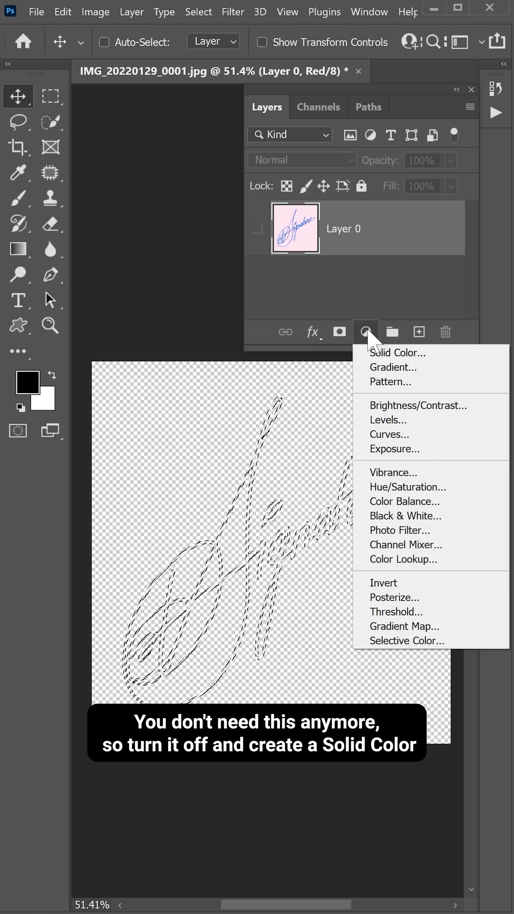
left_click(397, 353)
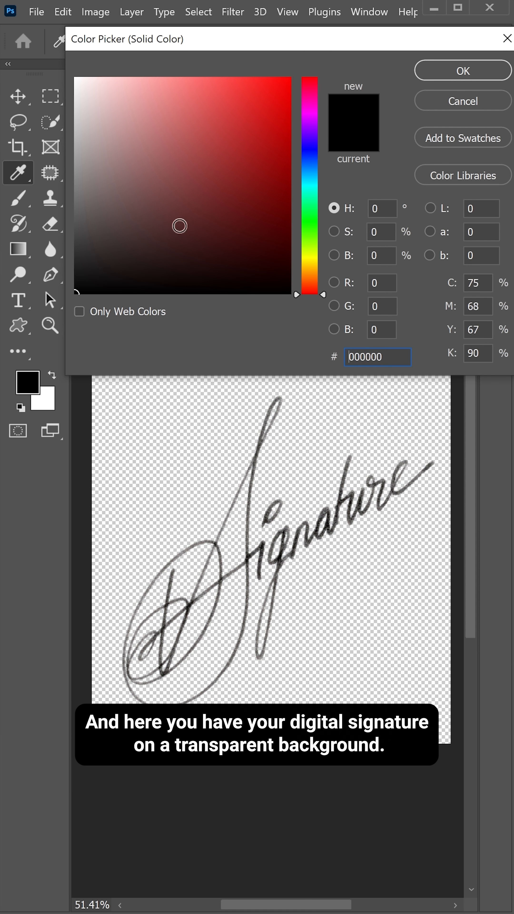
left_click(462, 70)
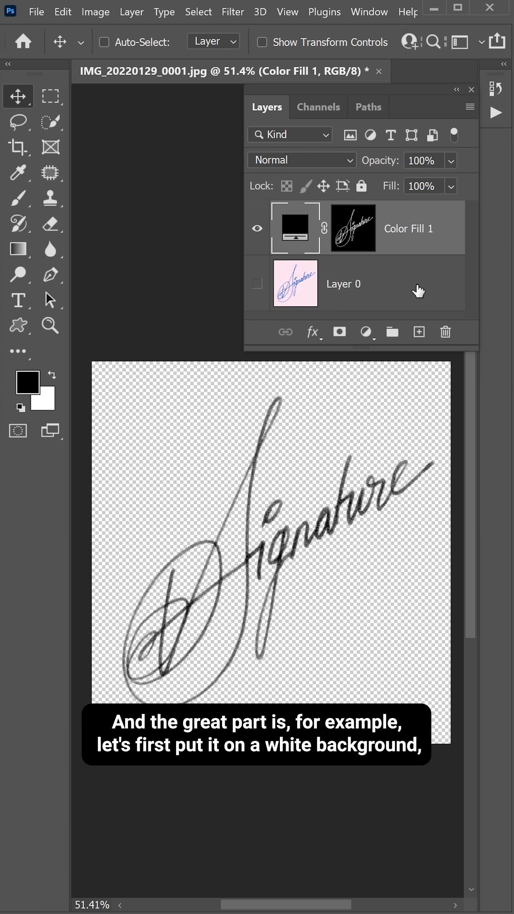
Add a second Solid Color fill layer set to white behind the signature.
left_click(366, 332)
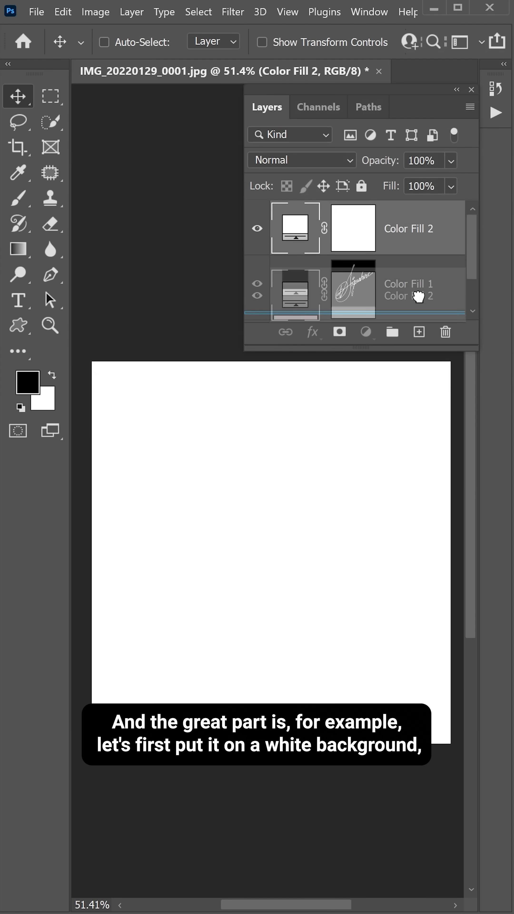